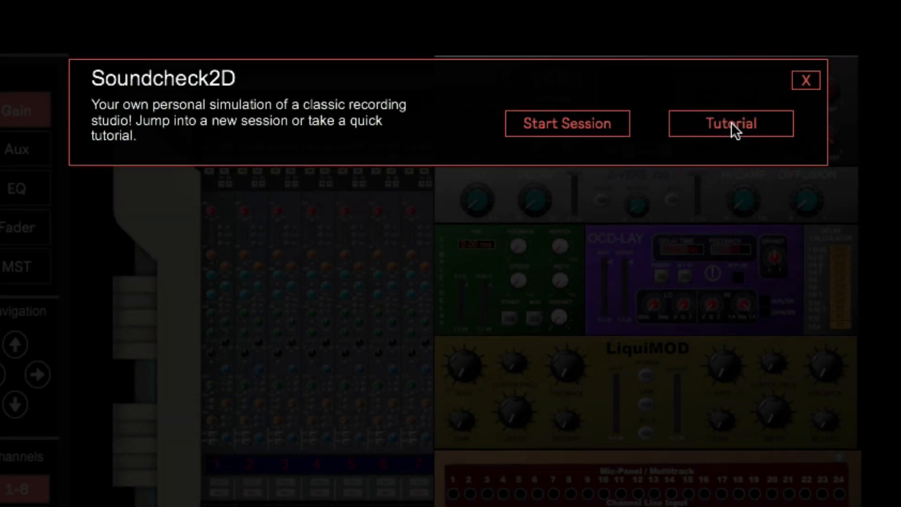
# Start the tutorial and step through Input Gain and Stereo Bus to Monitor Volume
pyautogui.click(730, 123)
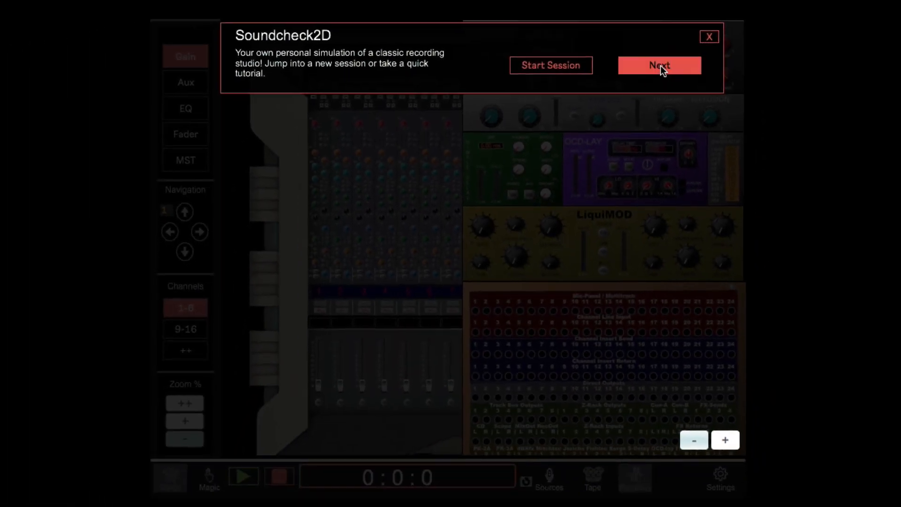
pyautogui.click(658, 64)
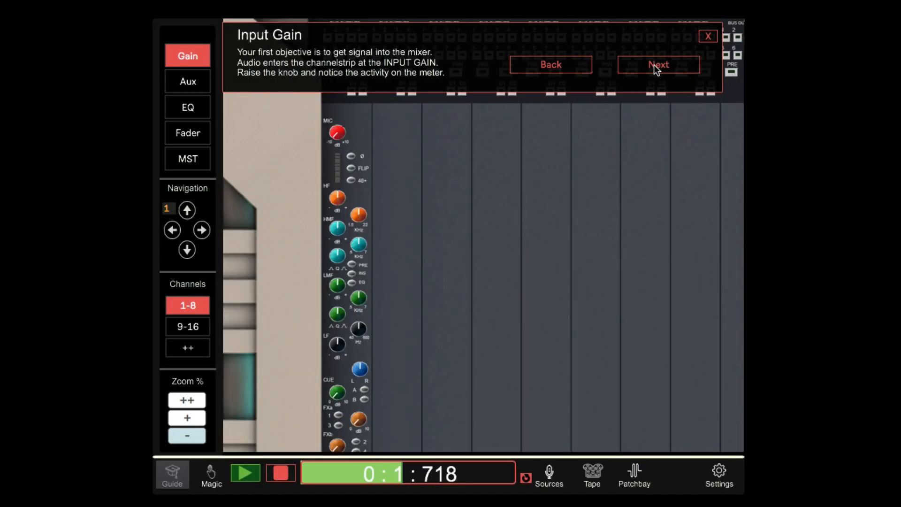
pyautogui.click(658, 64)
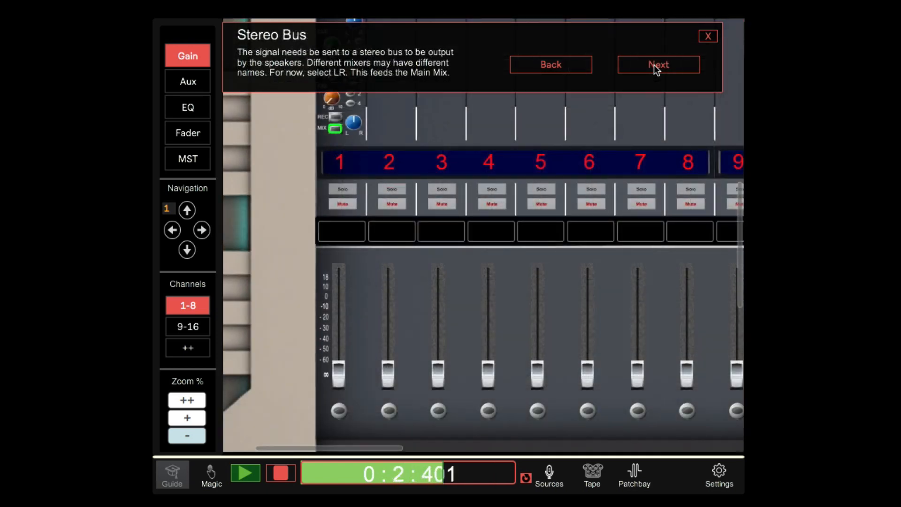
pyautogui.click(658, 64)
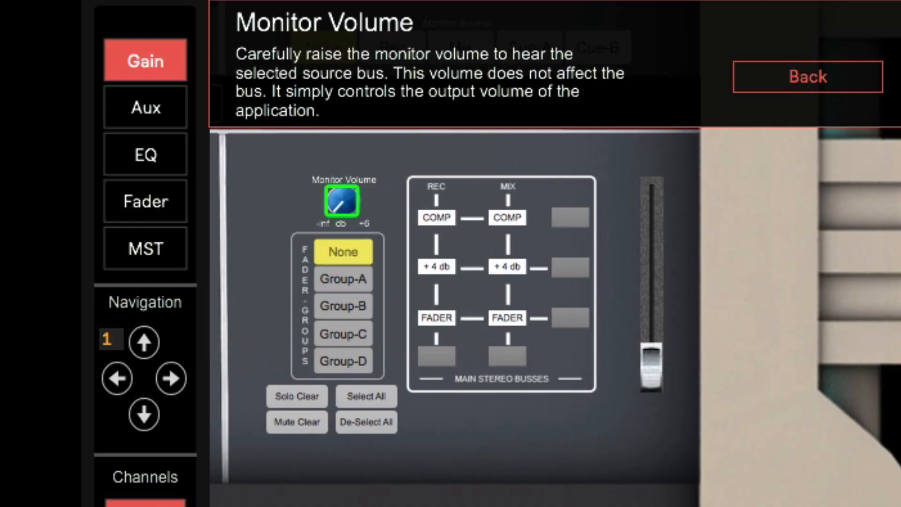
pyautogui.click(807, 77)
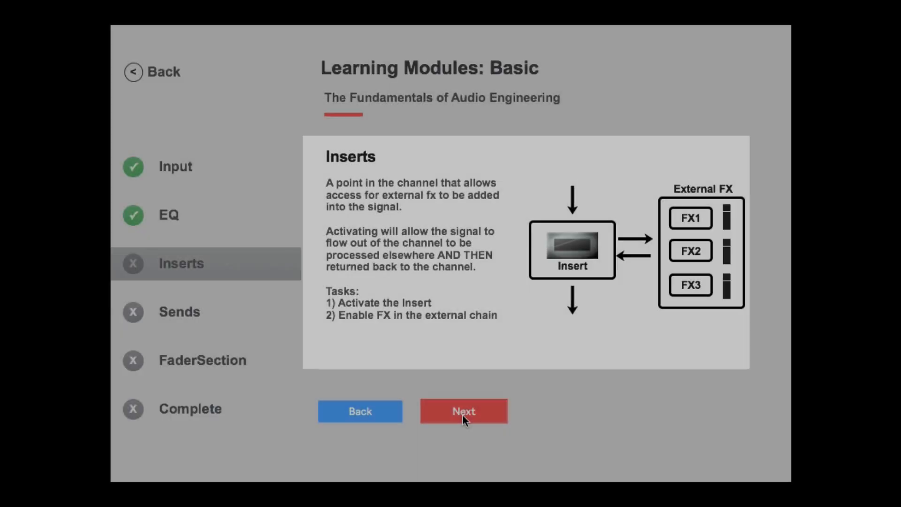
# Complete the Inserts and Sends lessons in Learning Modules: Basic
pyautogui.click(463, 411)
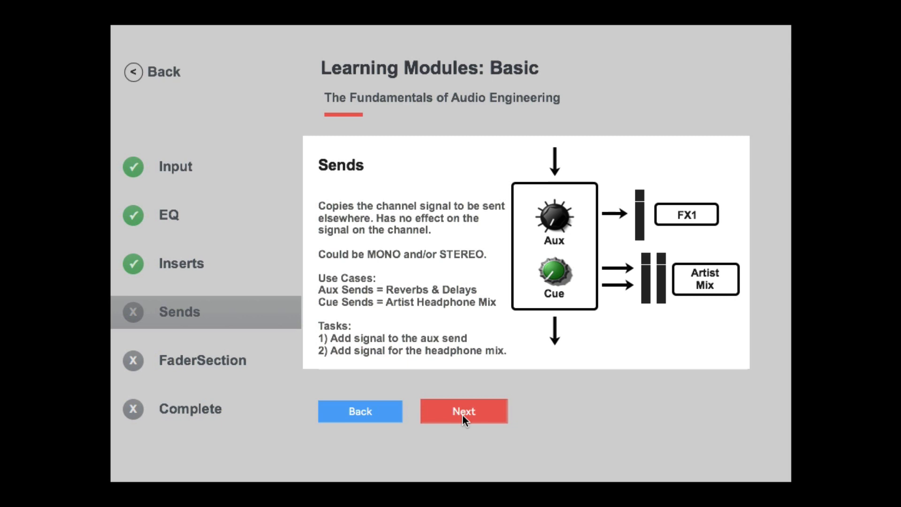
pyautogui.click(462, 411)
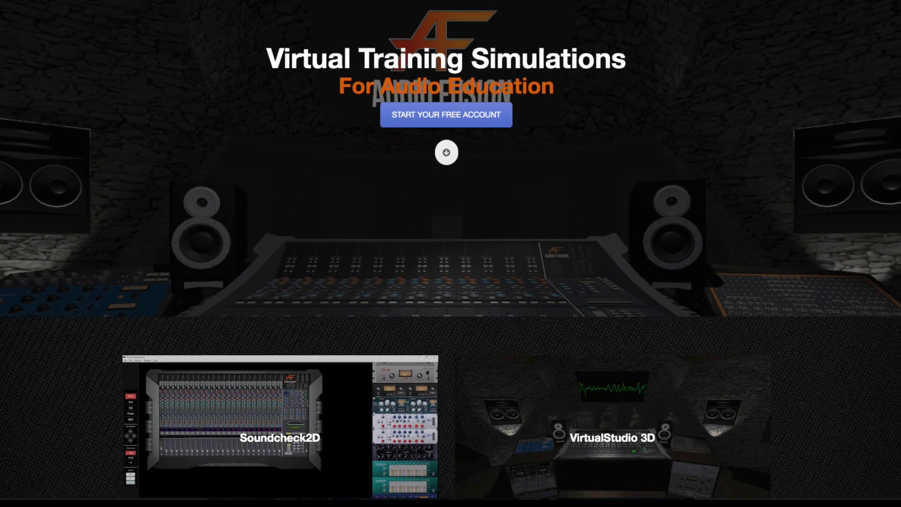
pyautogui.scroll(-3)
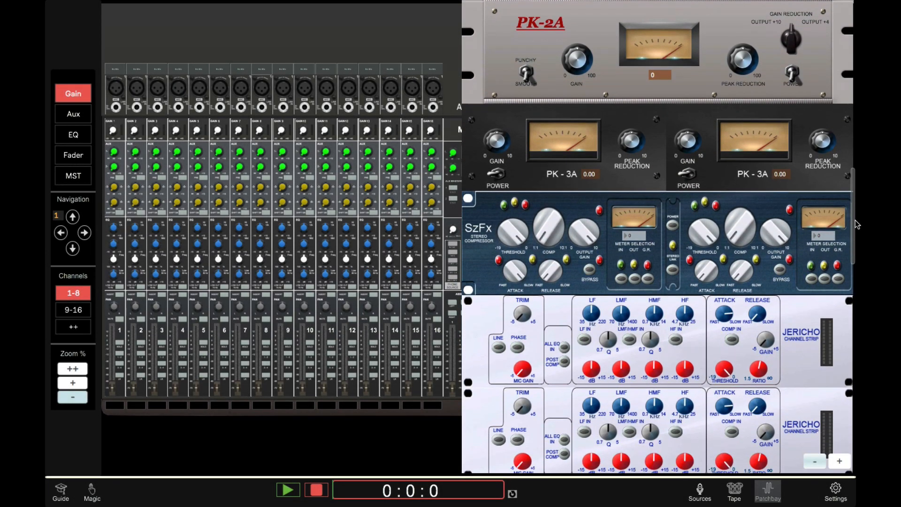
# Scroll the rack past PK-2A, SzFx and Jericho to the Surge-EQ and Mitch-Tech units
pyautogui.scroll(-3)
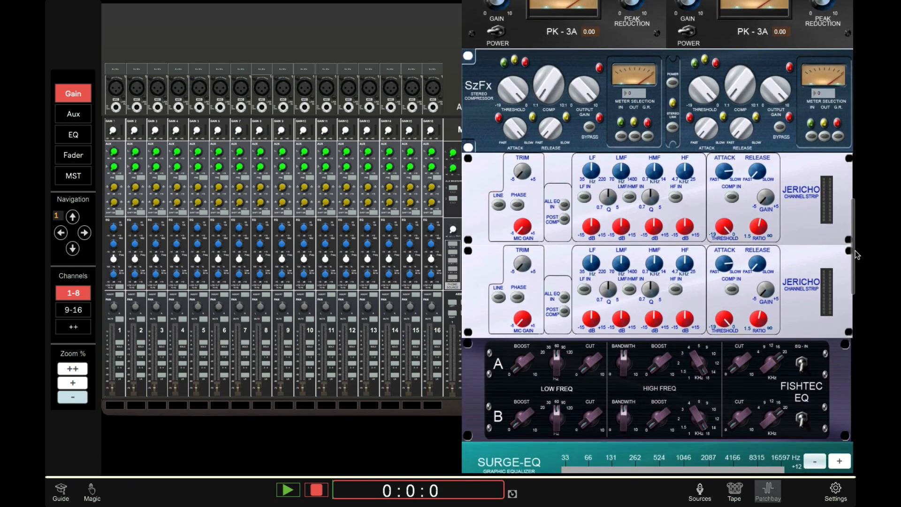
pyautogui.scroll(-3)
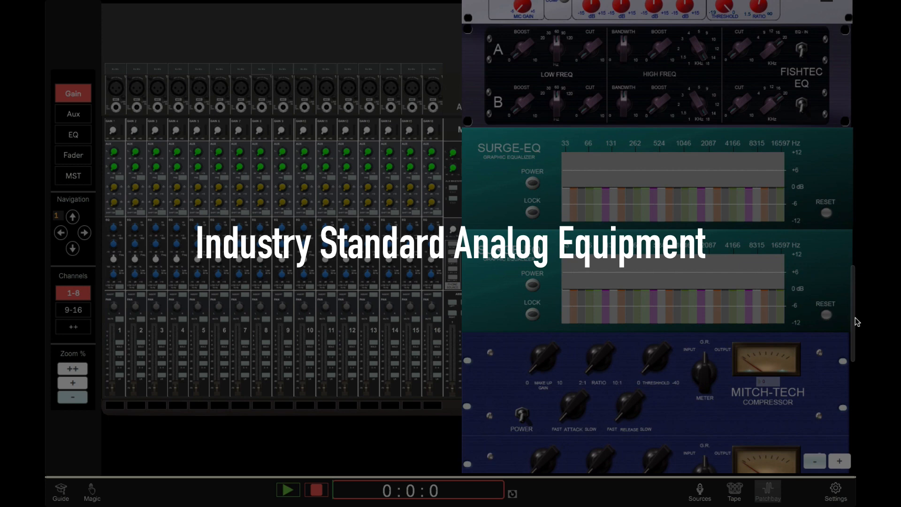
pyautogui.scroll(-3)
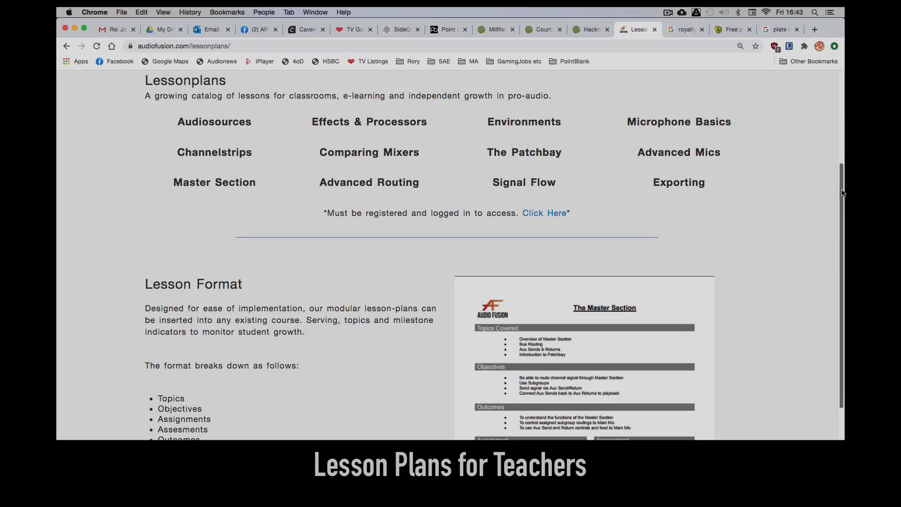
# Scroll the audiofusion.com lesson plans page down to Lesson Format
pyautogui.scroll(-3)
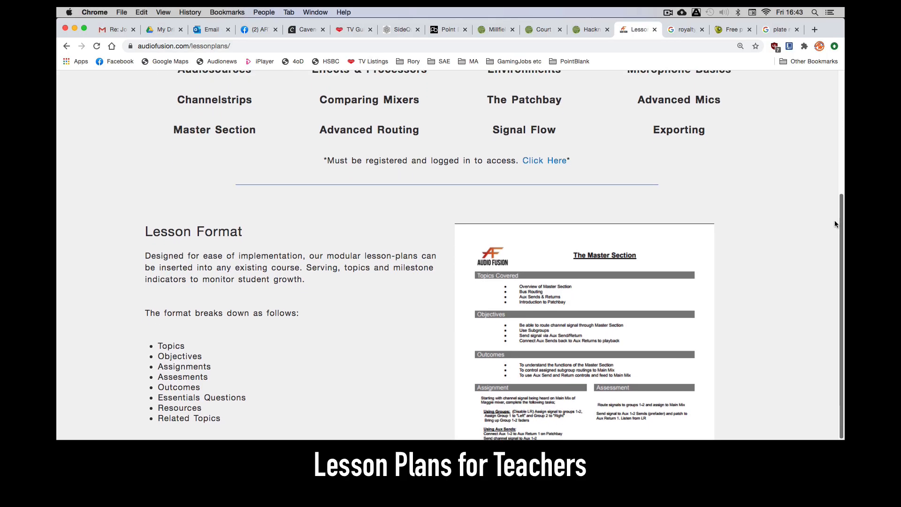
pyautogui.scroll(-3)
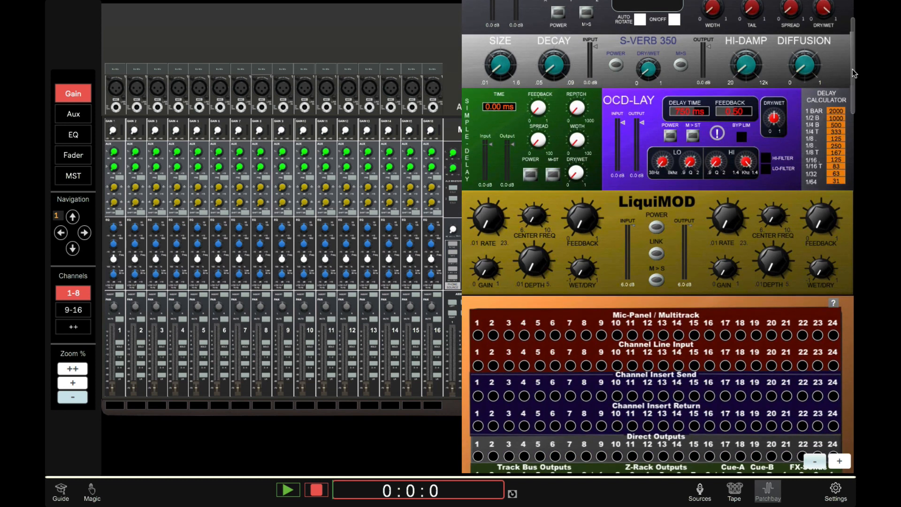
# Scroll the rack panel past LiquiMOD until the full patchbay shows
pyautogui.scroll(-3)
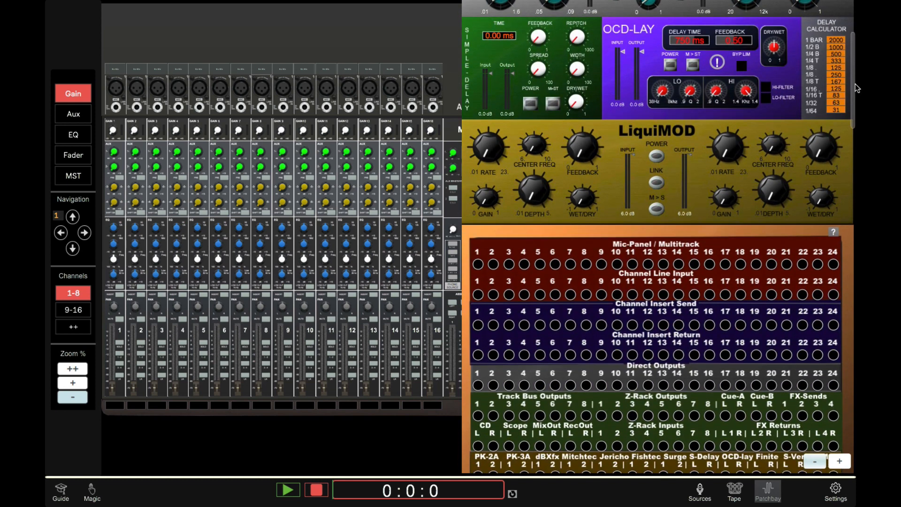
pyautogui.scroll(-3)
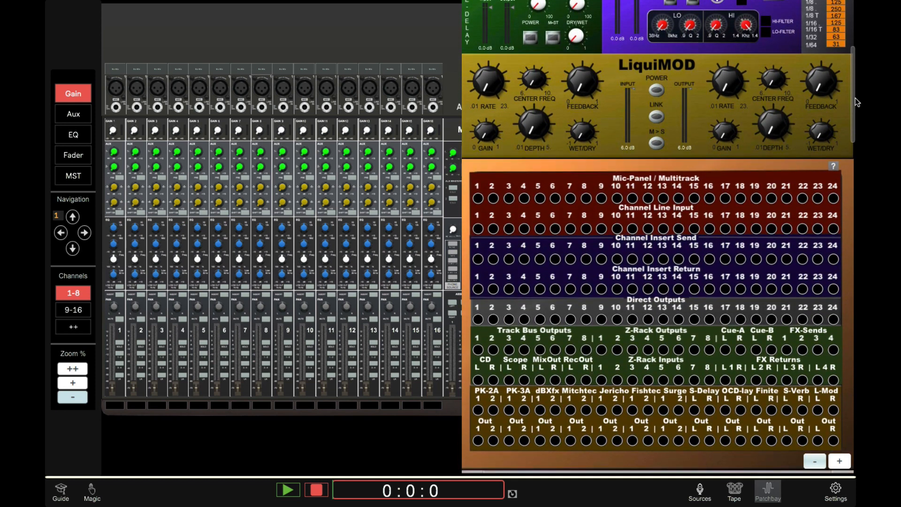
pyautogui.scroll(-3)
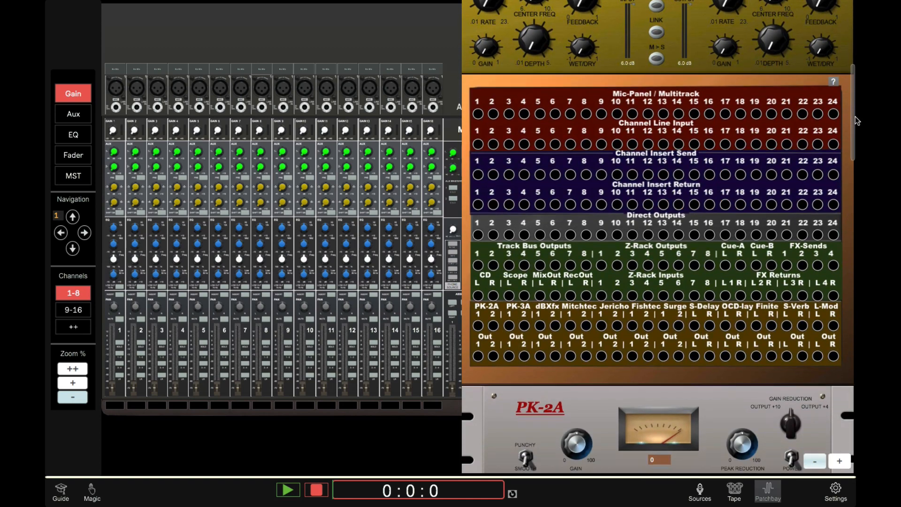